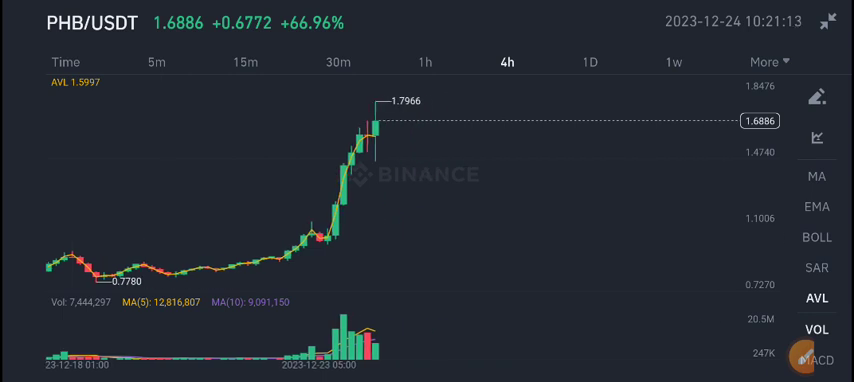
# Step: Draw a red freehand brush stroke just above the volume bars on the PHB/USDT 4h chart
pyautogui.click(818, 102)
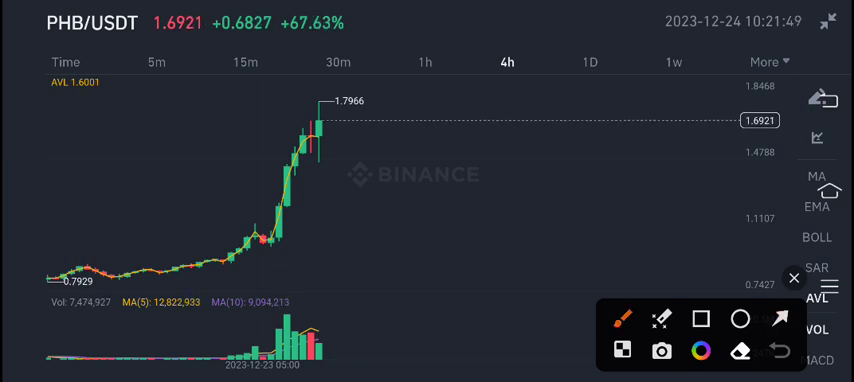
pyautogui.moveTo(330, 304); pyautogui.dragTo(410, 280)
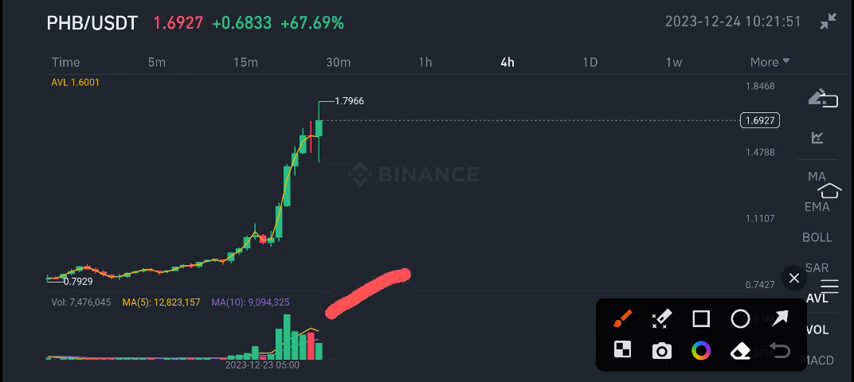